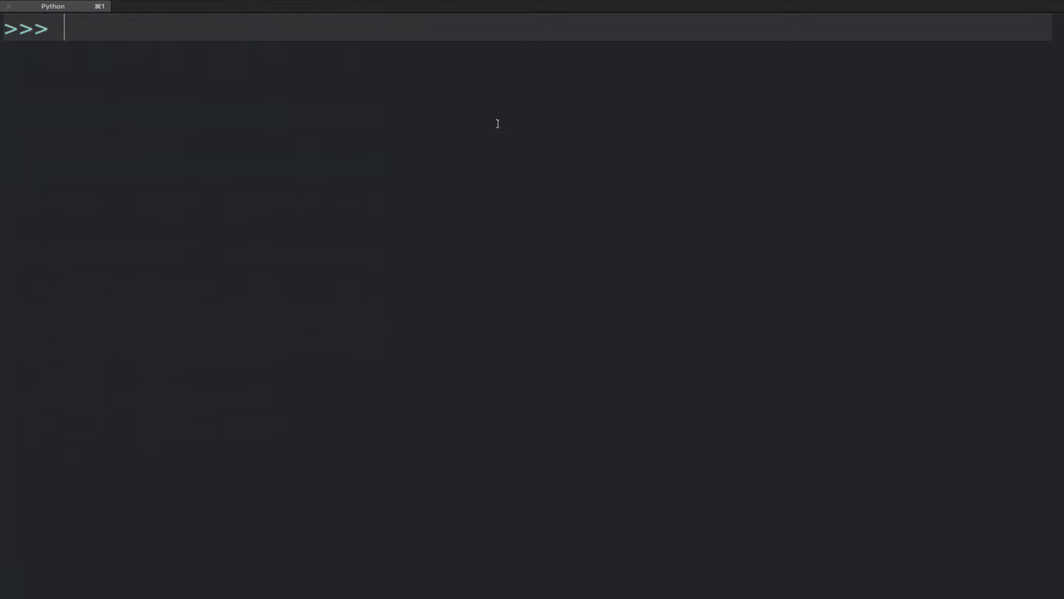
- Define xs = {'a': 1, 'b': 2} at the bpython prompt
{"action": "type", "text": "xs = {'a'"}
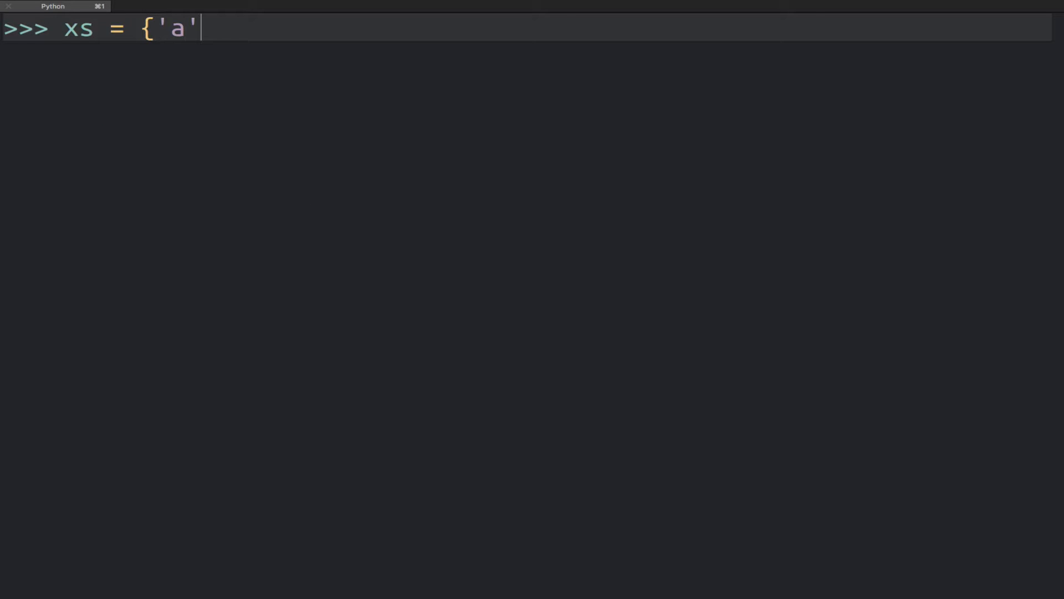
{"action": "type", "text": ": 1, 'b': 2"}
{"action": "type", "text": "y"}
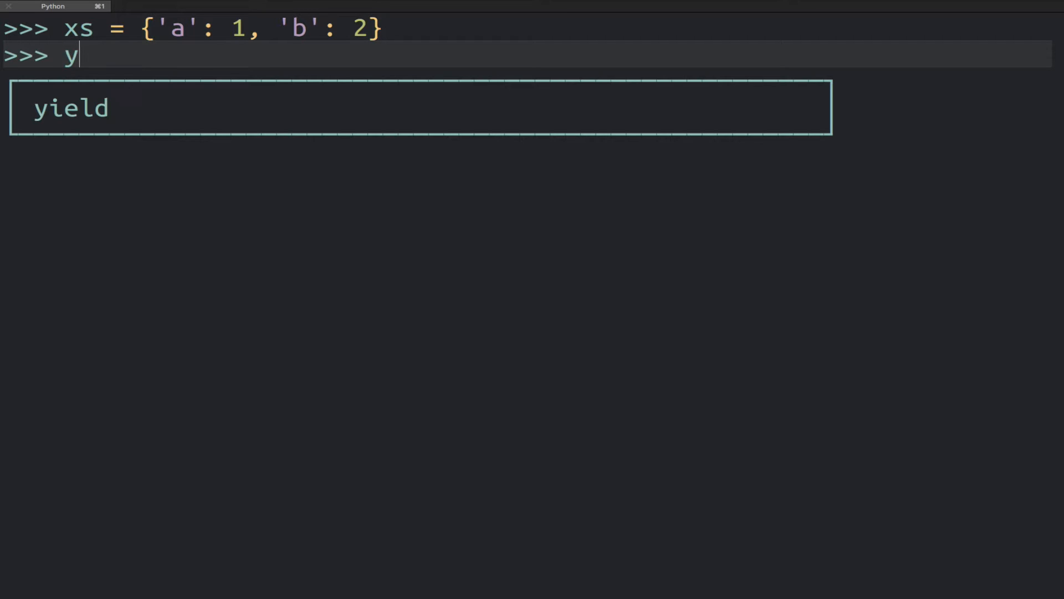
- Define ys = {'c': 3, 'd': 4} as a second dictionary
{"action": "type", "text": "s = {"}
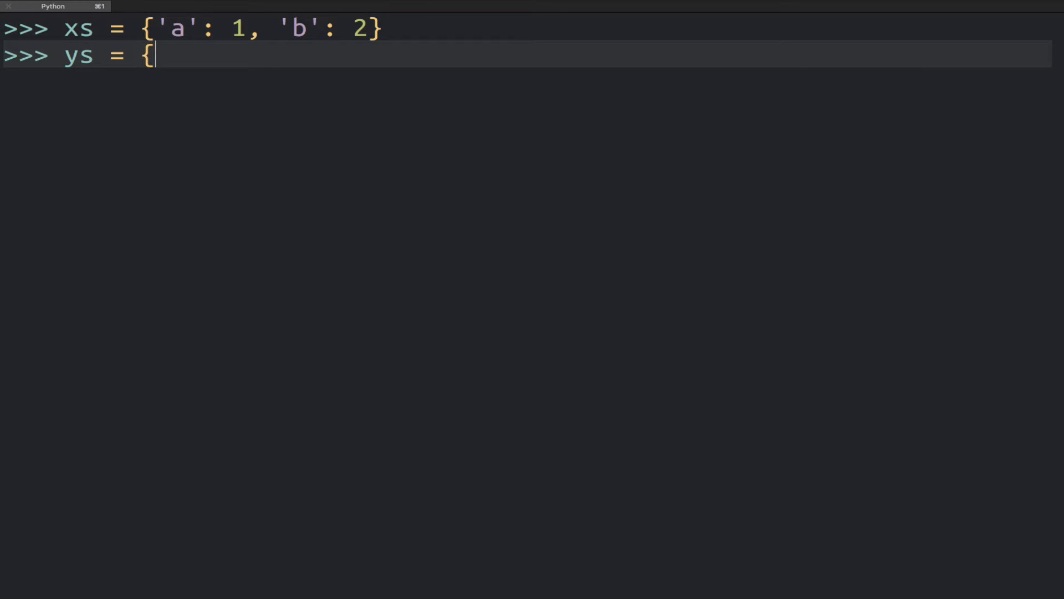
{"action": "type", "text": "'c':"}
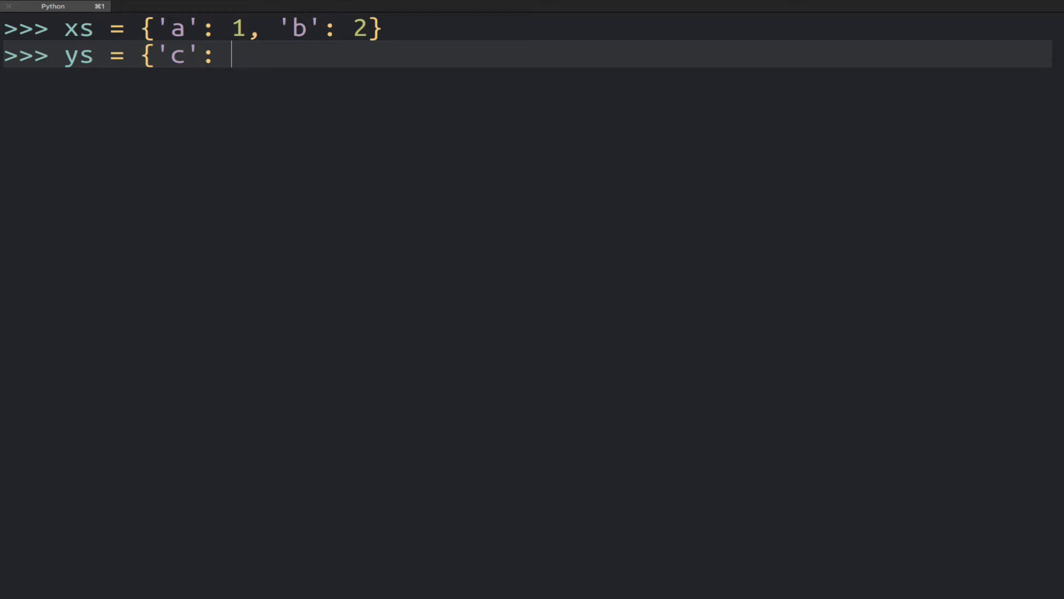
{"action": "type", "text": "3, '"}
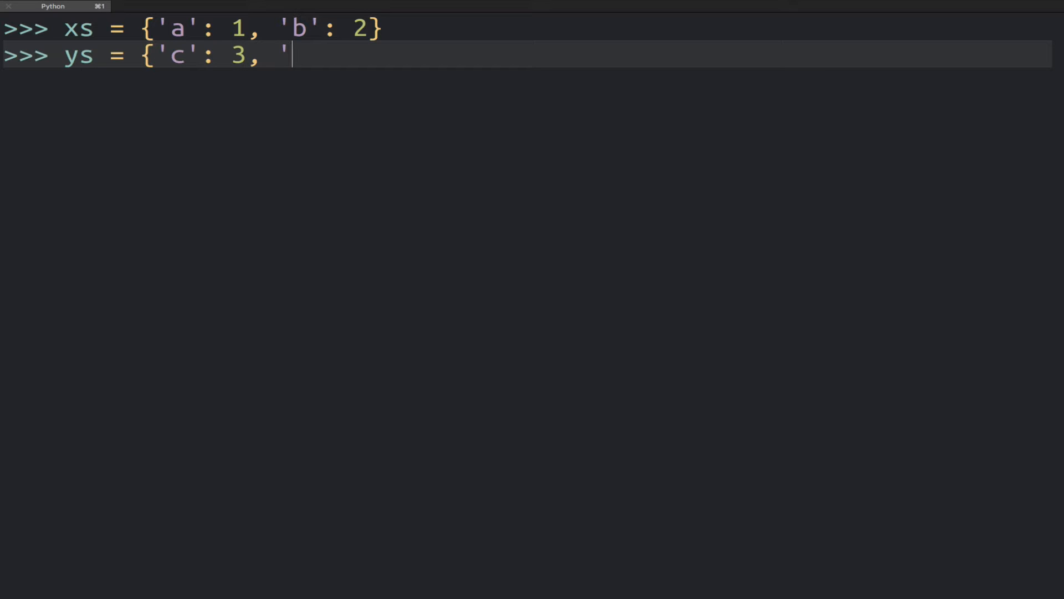
{"action": "type", "text": "d': 4}"}
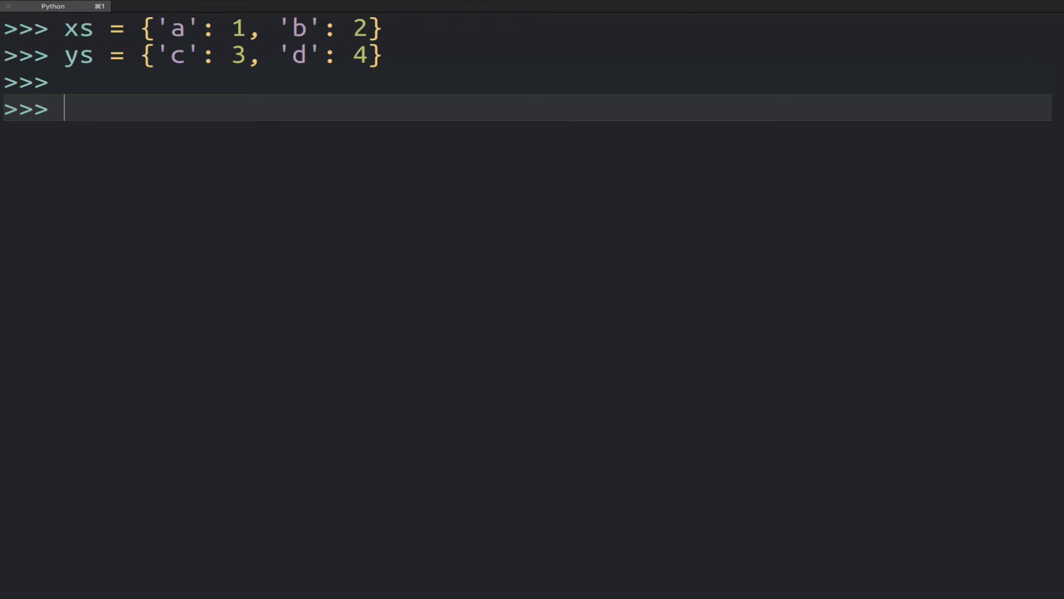
- Evaluate {**xs, **ys} to get one dict with keys a, b, c, d
{"action": "type", "text": "{**xs"}
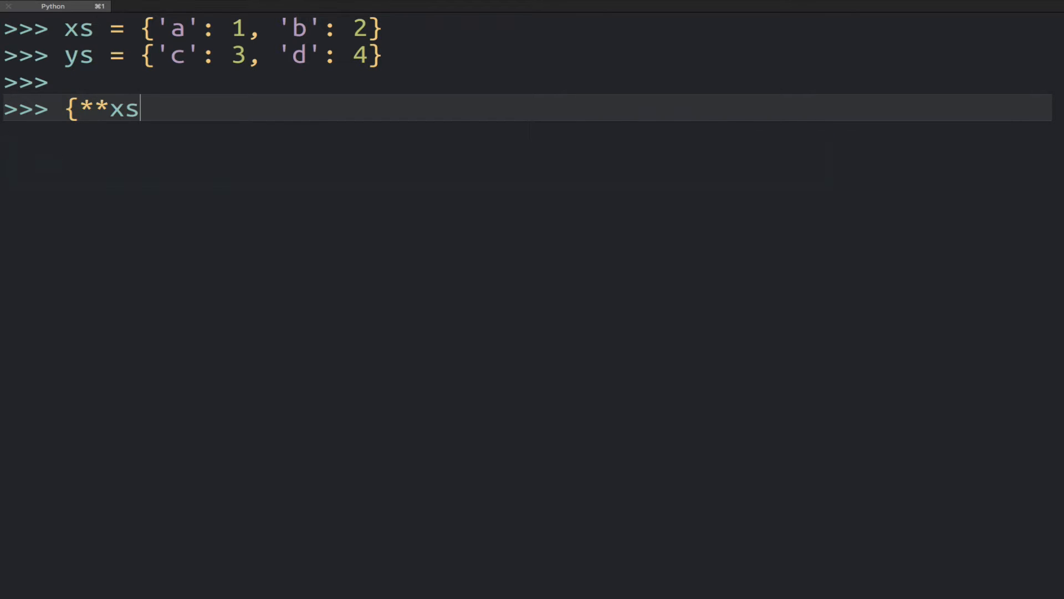
{"action": "type", "text": ", **ys"}
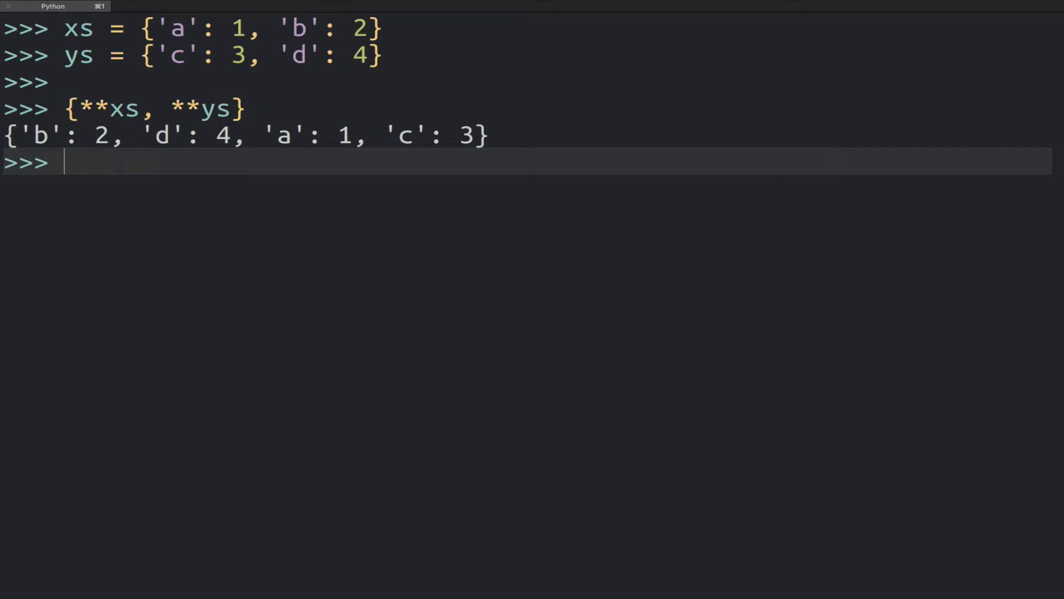
{"action": "key", "text": "enter"}
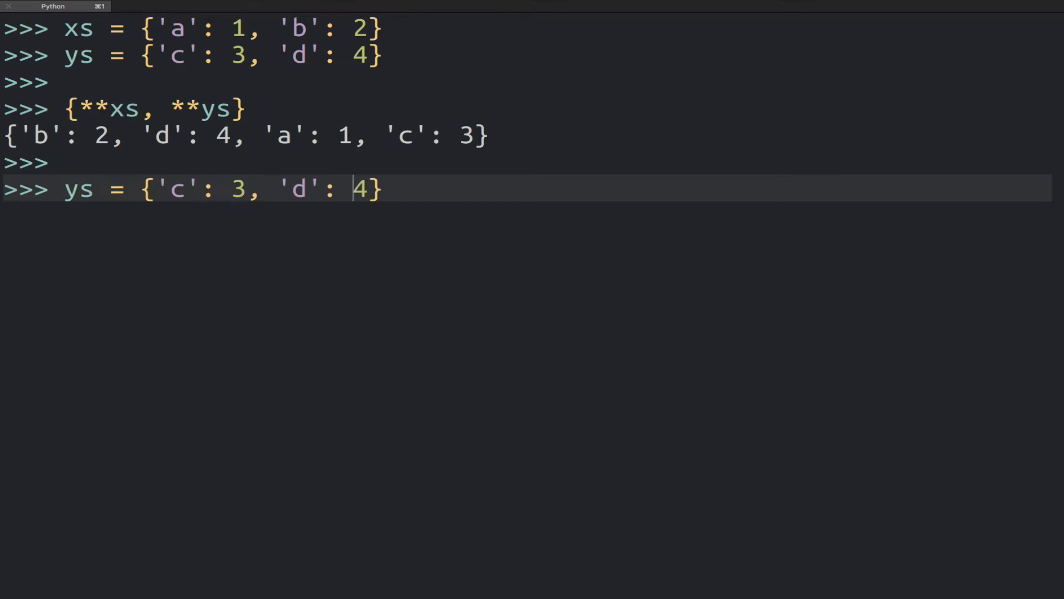
- Define zs = {'a': 3, 'b': 4} and evaluate {**xs, **zs}, yielding {'b': 4, 'a': 3}
{"action": "left_click", "coordinate": [183, 189]}
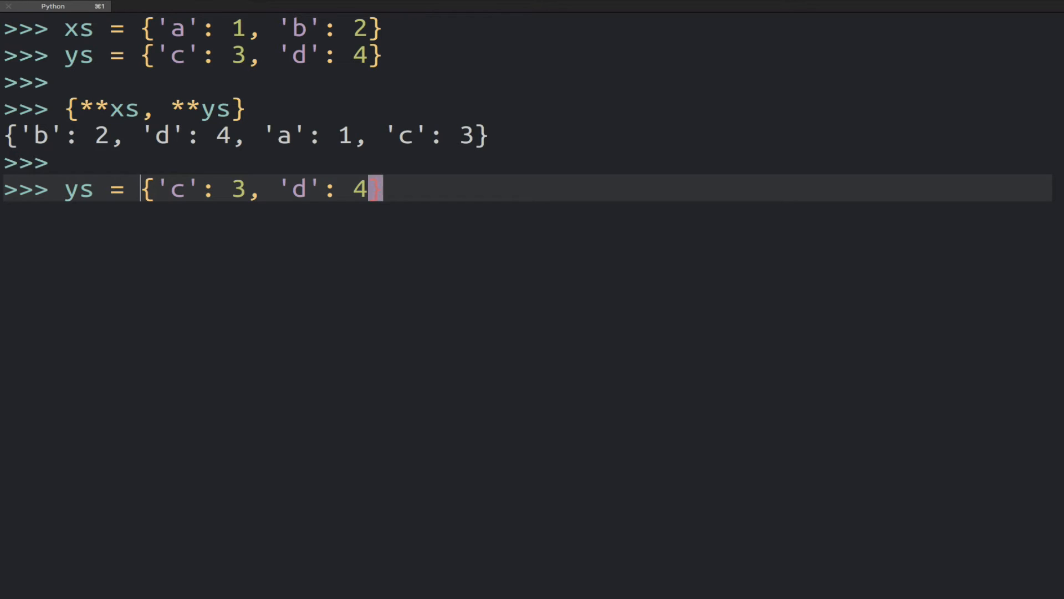
{"action": "type", "text": "zs"}
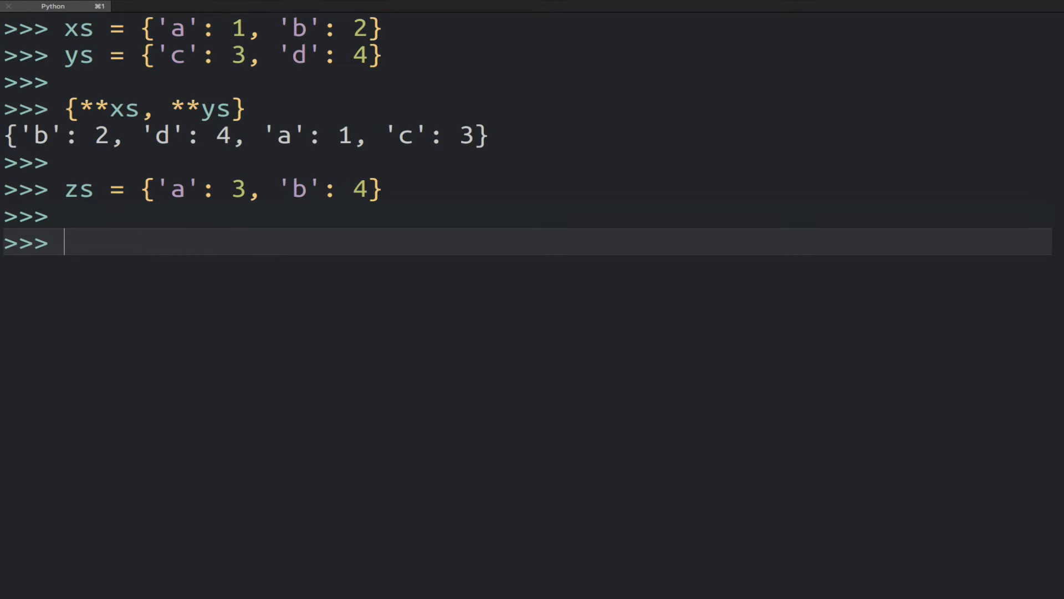
{"action": "type", "text": "{**xs, **ys}"}
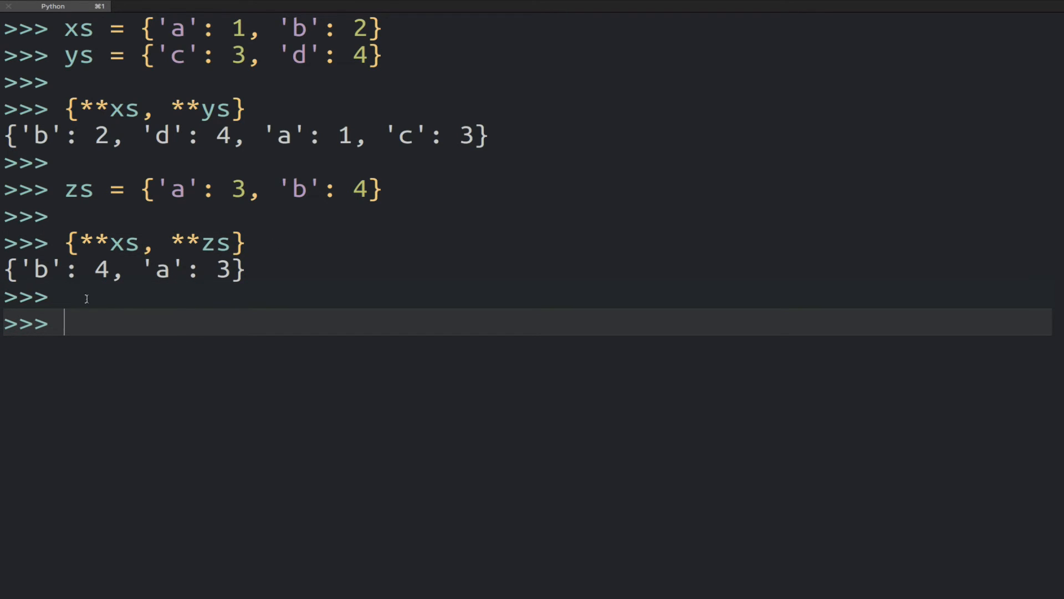
{"action": "double_click", "coordinate": [183, 243]}
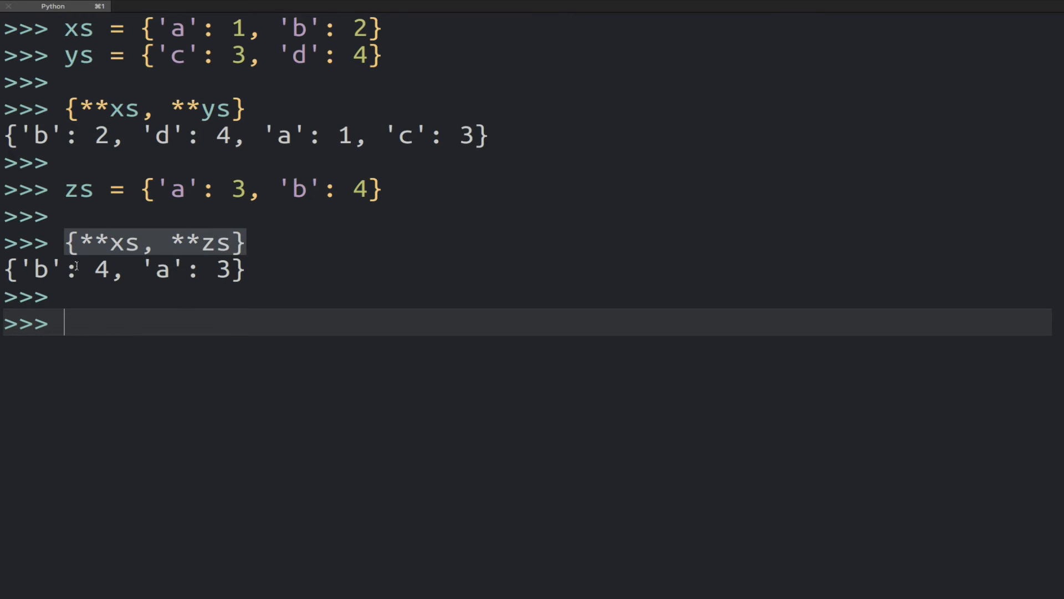
{"action": "mouse_move", "coordinate": [165, 250]}
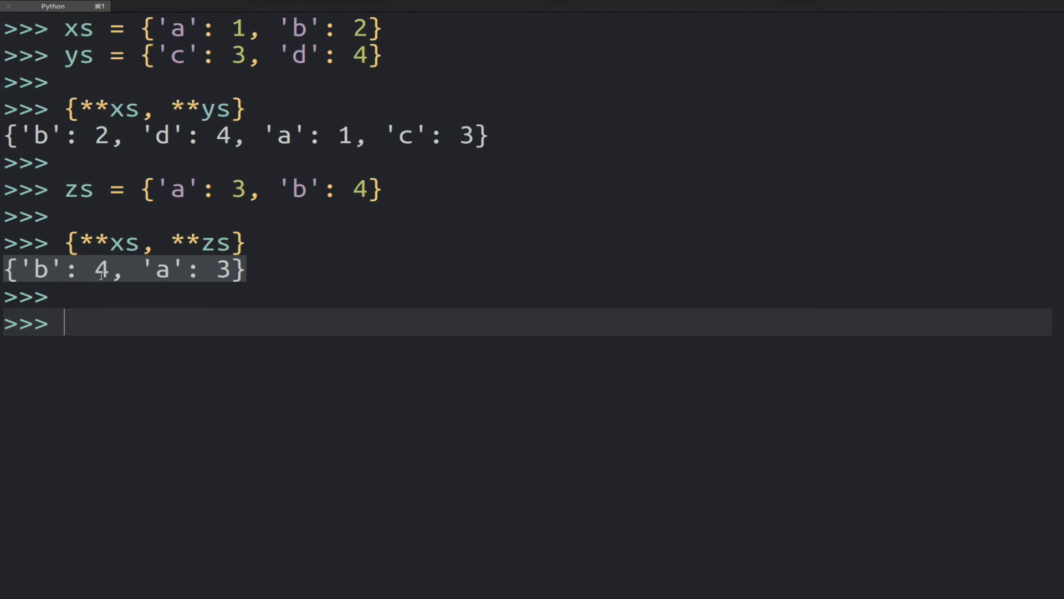
{"action": "mouse_move", "coordinate": [155, 56]}
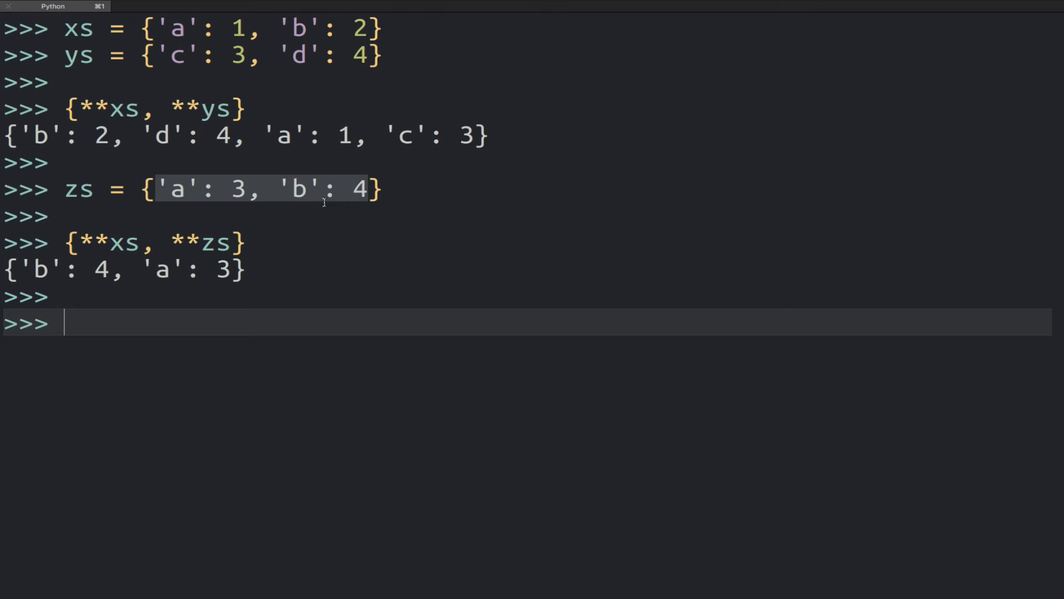
{"action": "left_click", "coordinate": [188, 252]}
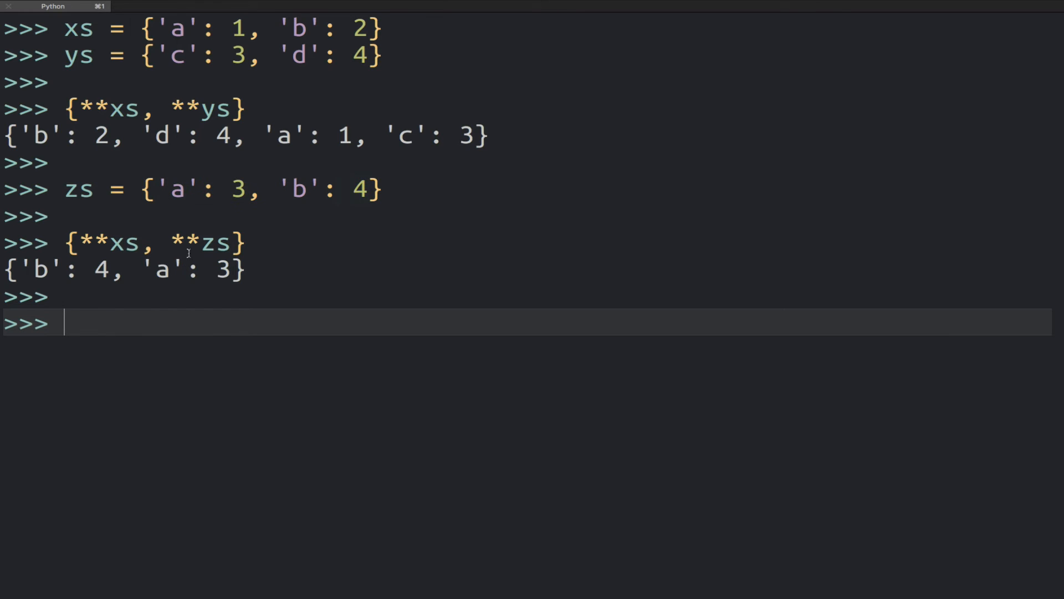
{"action": "mouse_move", "coordinate": [75, 306]}
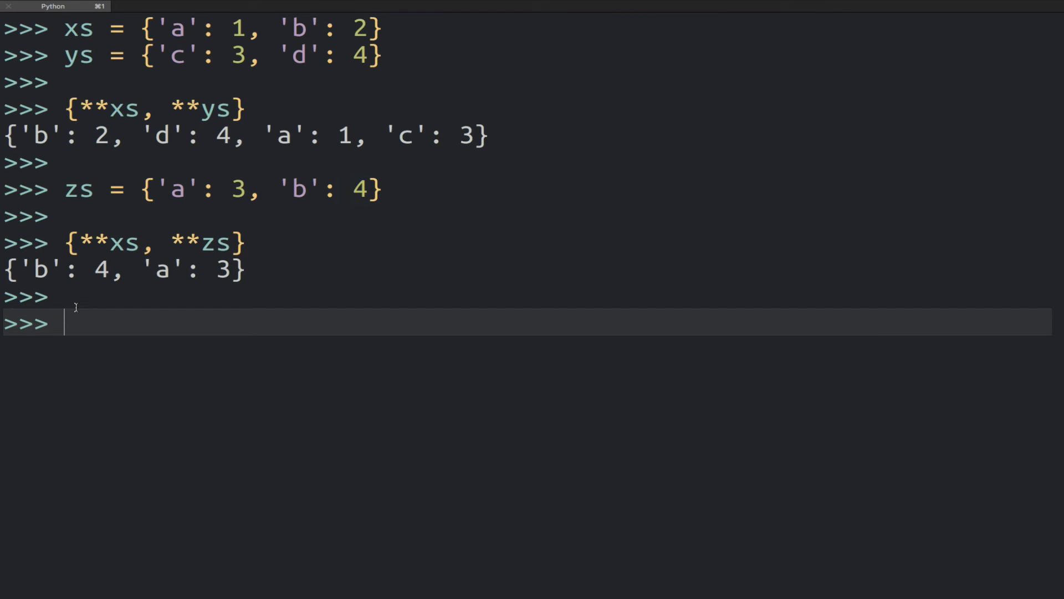
{"action": "left_click_drag", "start_coordinate": [7, 268], "coordinate": [217, 267]}
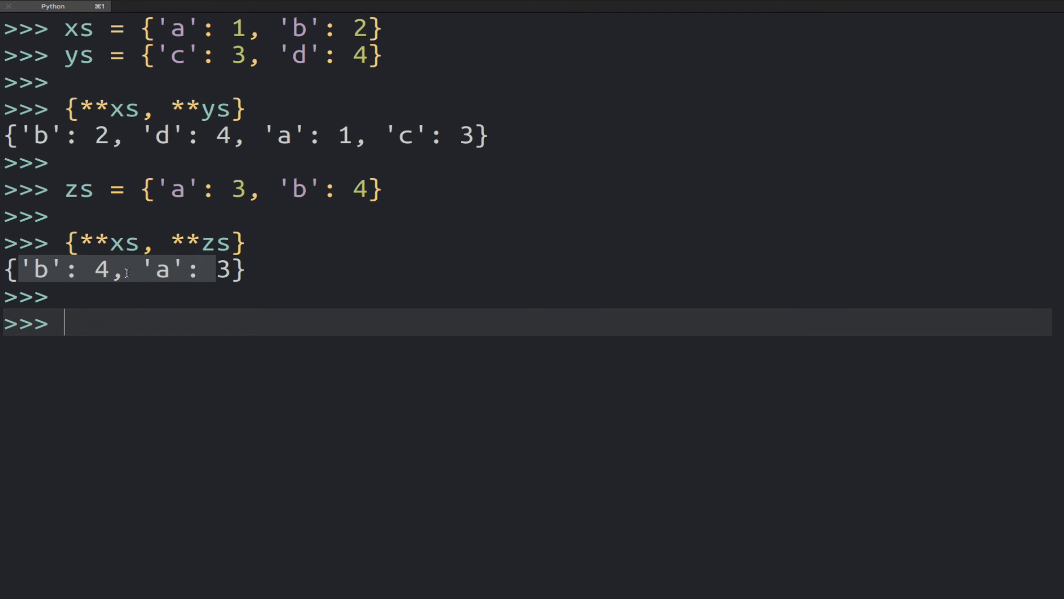
{"action": "mouse_move", "coordinate": [157, 271]}
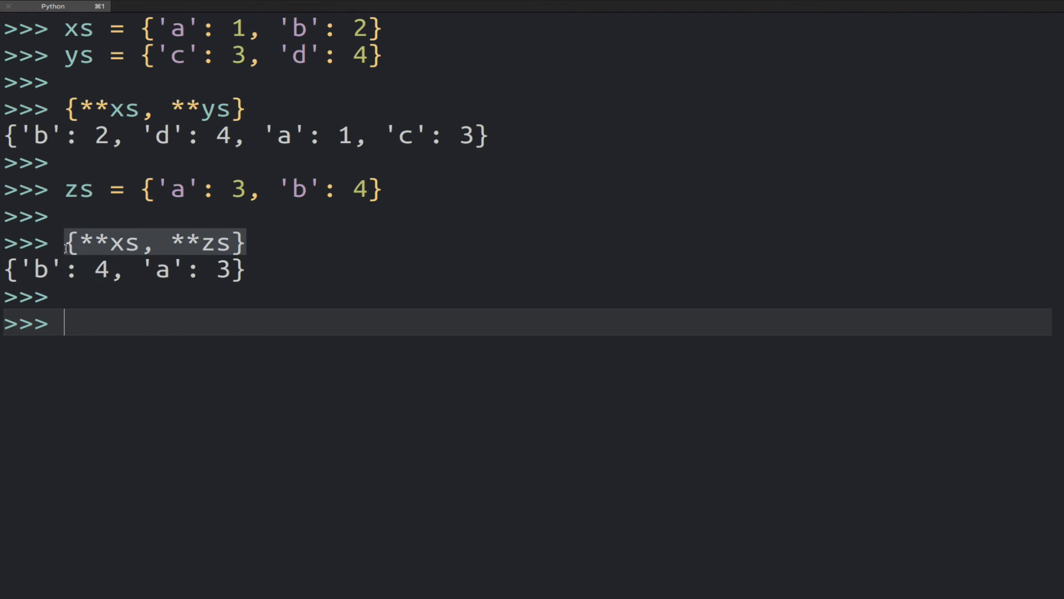
{"action": "mouse_move", "coordinate": [130, 329]}
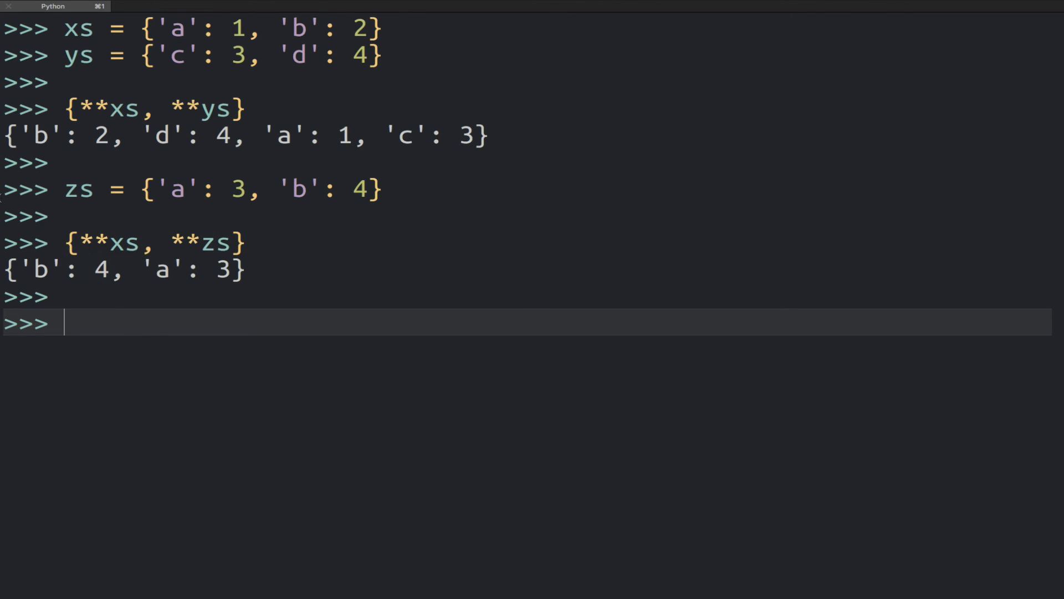
{"action": "mouse_move", "coordinate": [60, 243]}
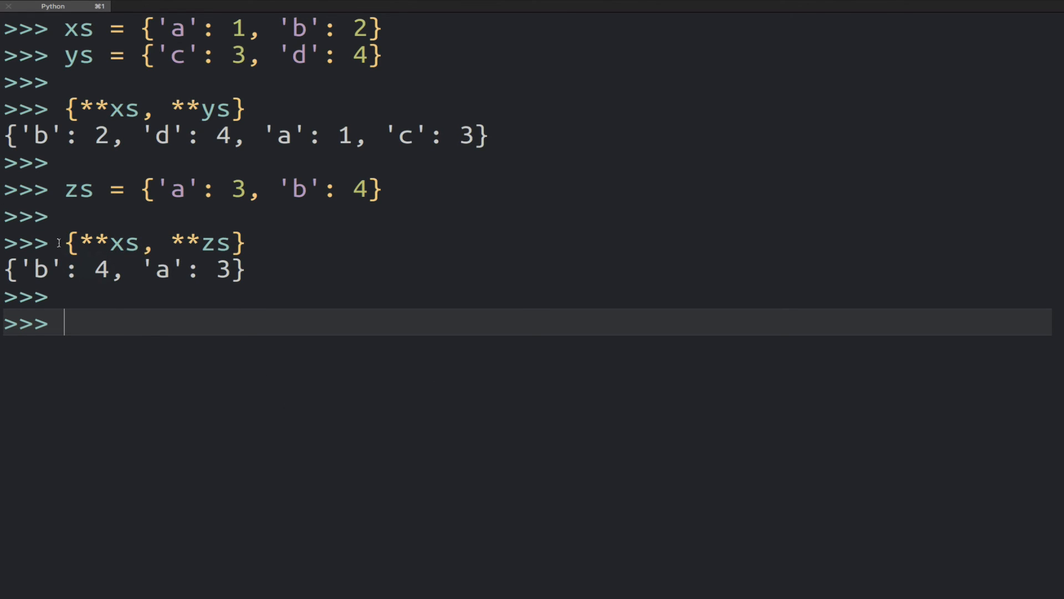
{"action": "mouse_move", "coordinate": [407, 289]}
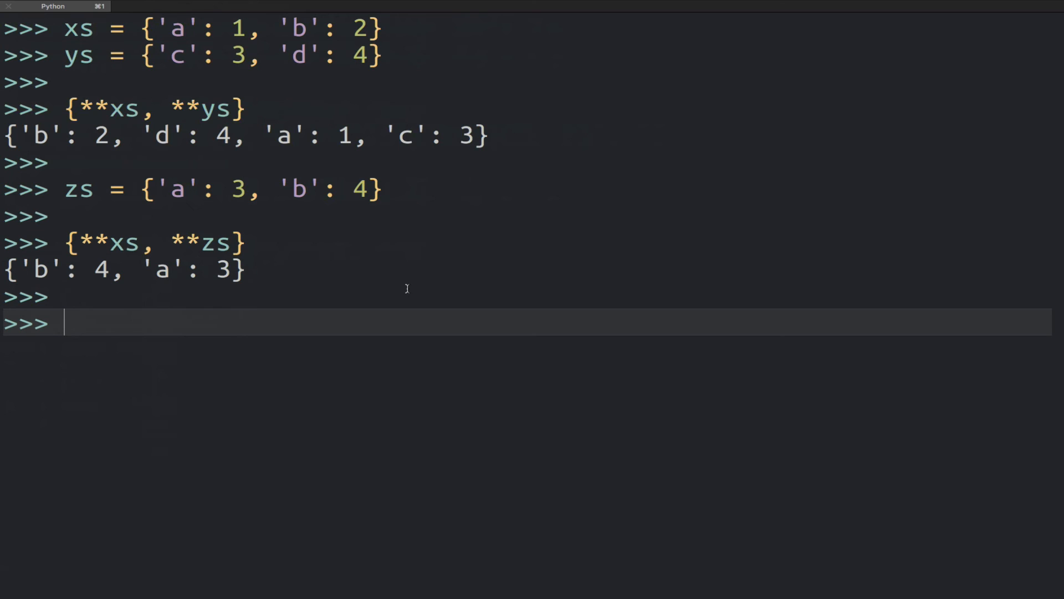
{"action": "mouse_move", "coordinate": [211, 251]}
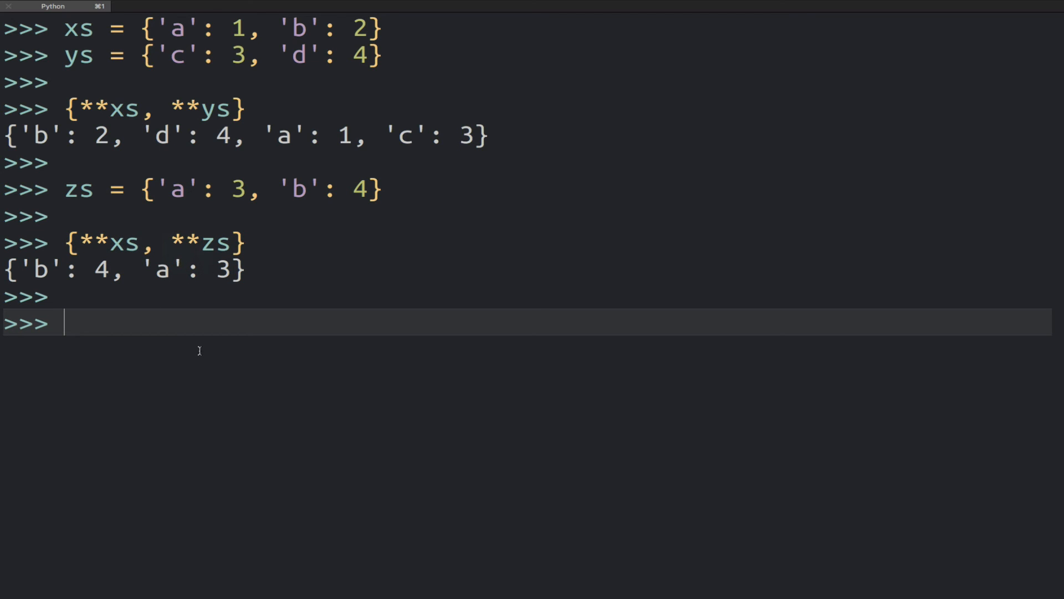
{"action": "mouse_move", "coordinate": [179, 292]}
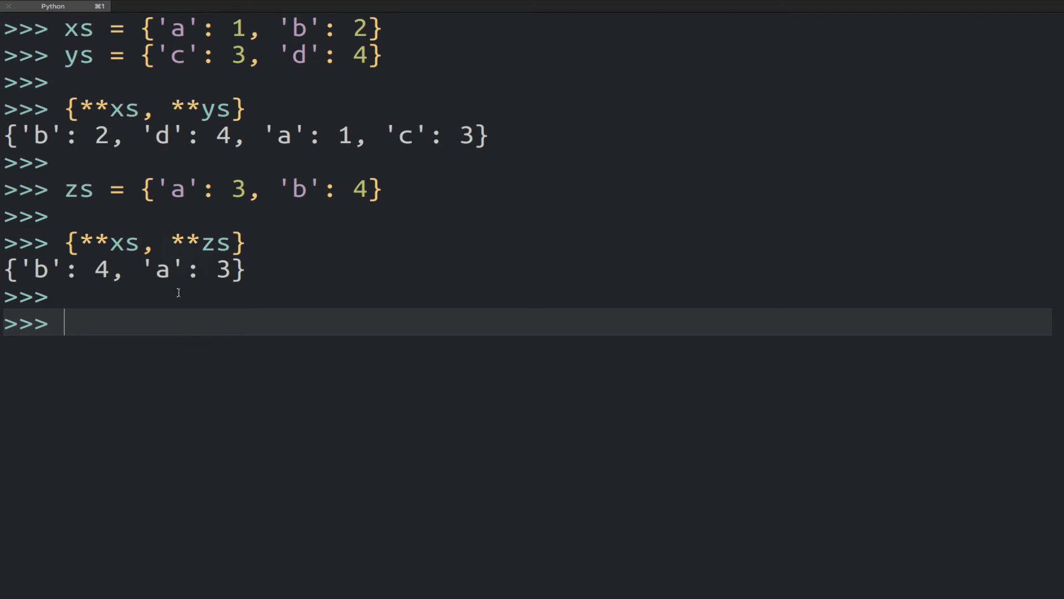